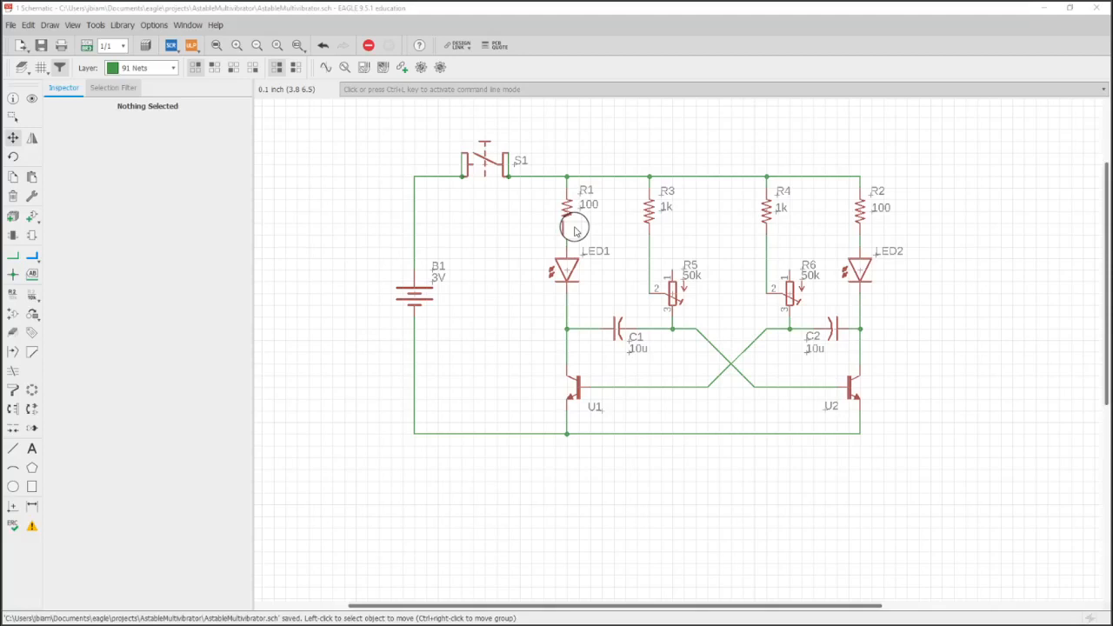
{"action": "mouse_move", "coordinate": [247, 240]}
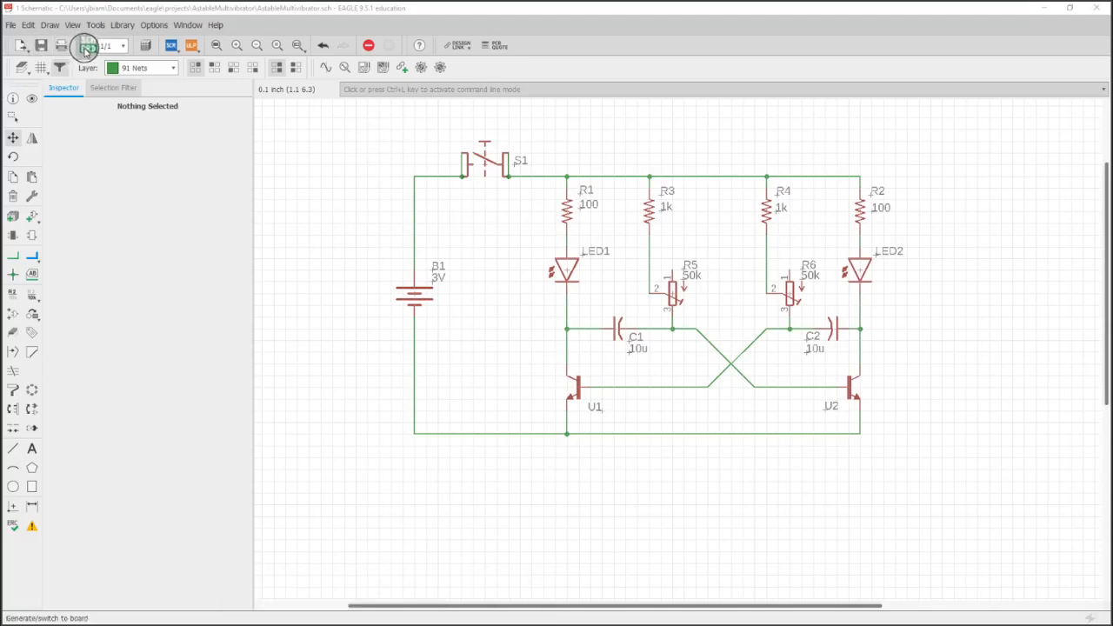
- Create the board layout from the astable multivibrator schematic and switch to it
{"action": "left_click", "coordinate": [85, 46]}
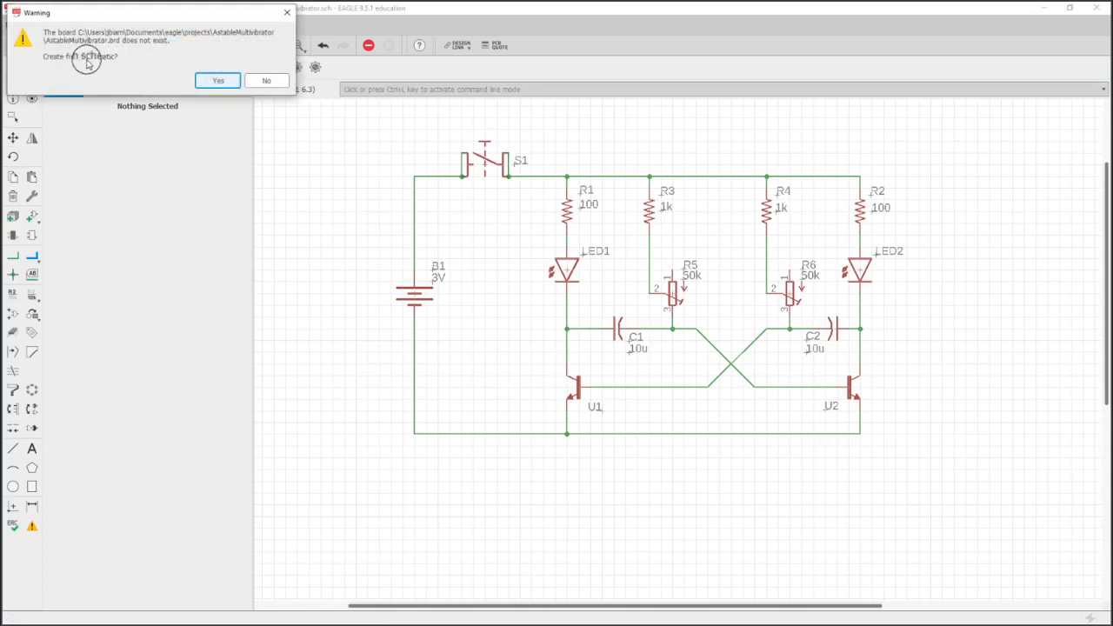
{"action": "left_click", "coordinate": [266, 80]}
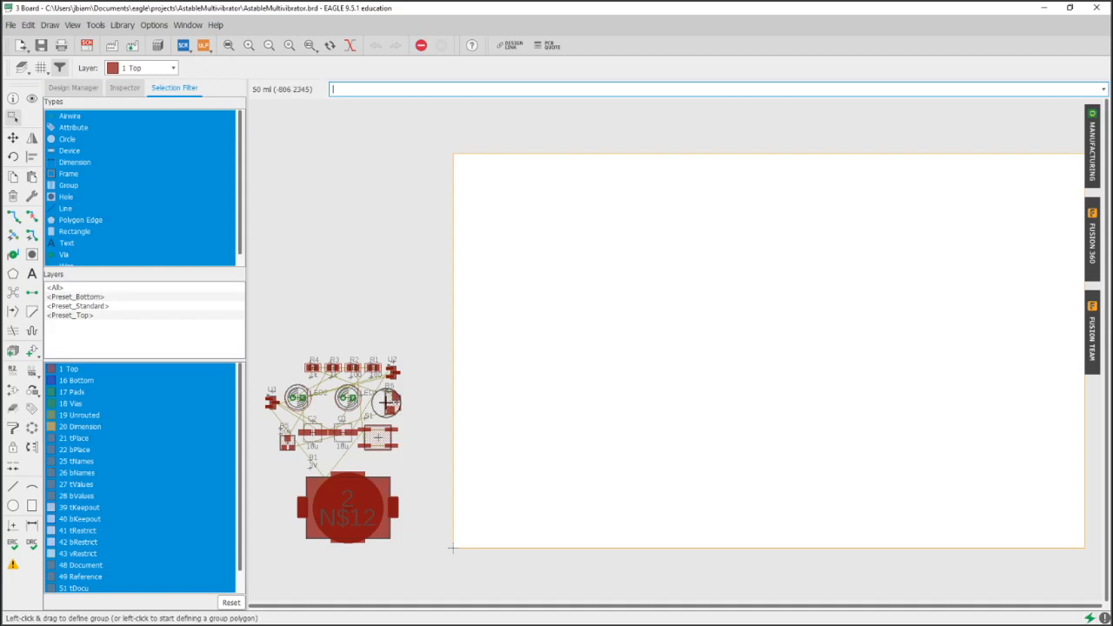
{"action": "mouse_move", "coordinate": [431, 320]}
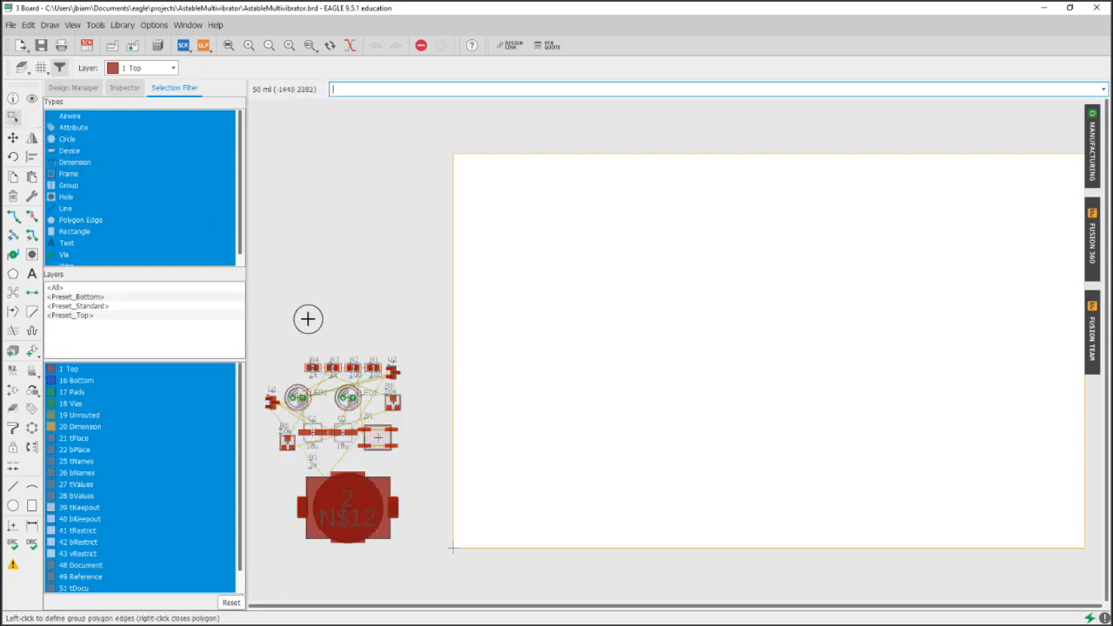
{"action": "mouse_move", "coordinate": [363, 238]}
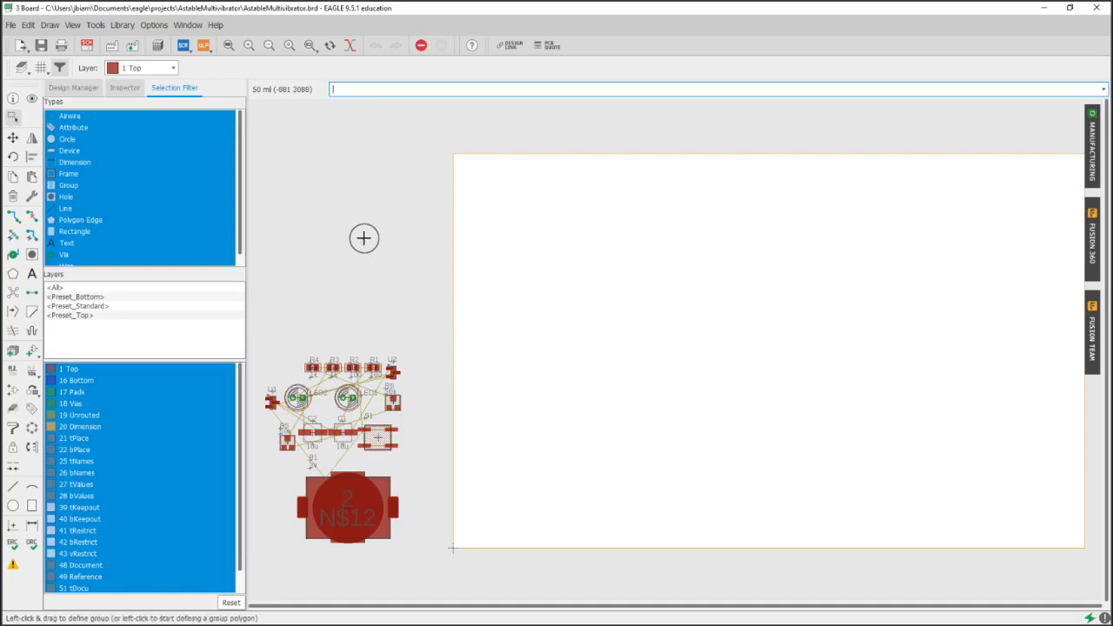
{"action": "mouse_move", "coordinate": [577, 165]}
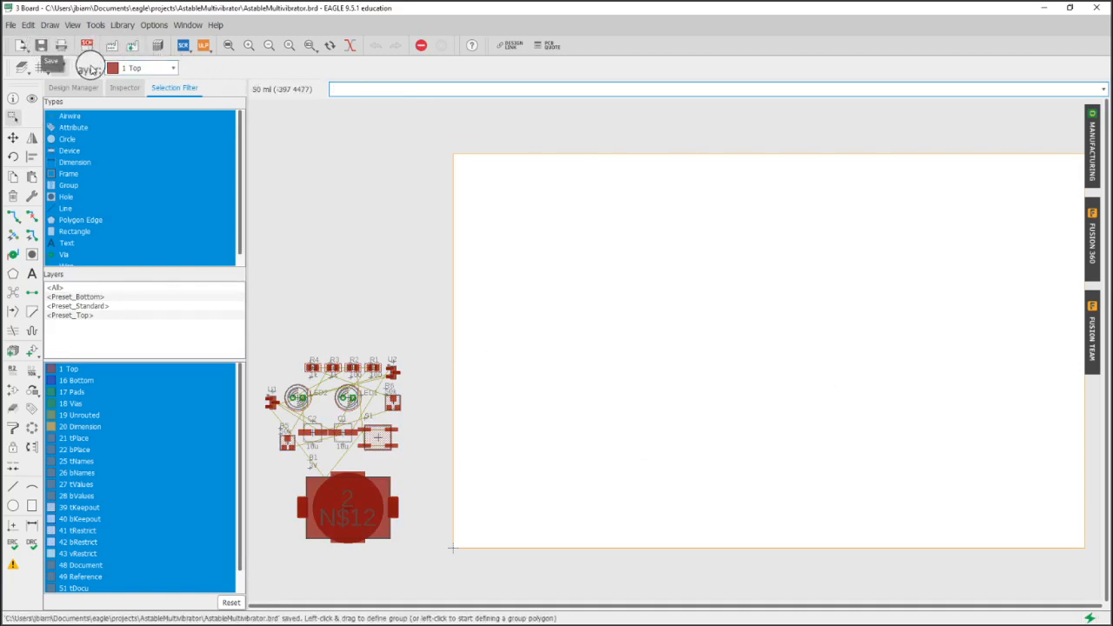
- Save the new board as AstableMultivibrator.brd in the project folder
{"action": "left_click", "coordinate": [10, 24]}
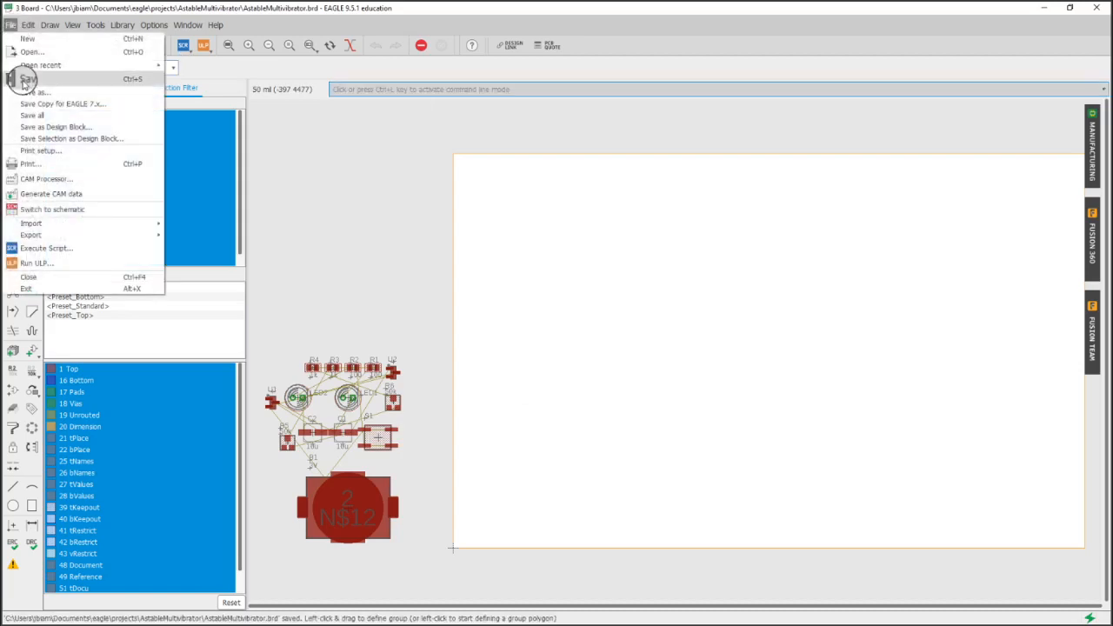
{"action": "left_click", "coordinate": [38, 90]}
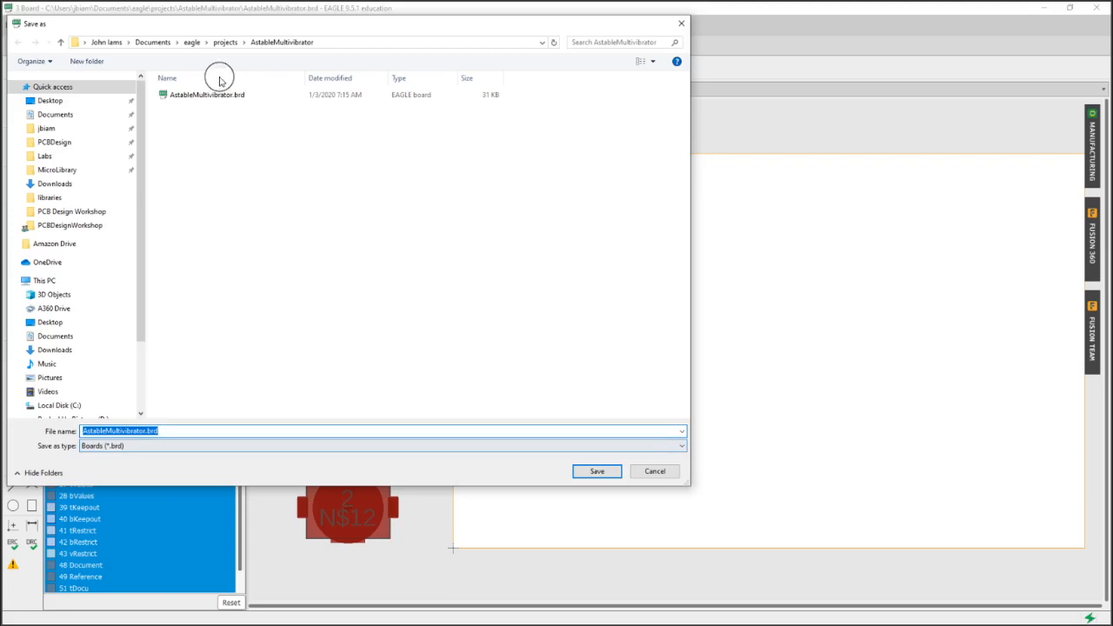
{"action": "left_click", "coordinate": [596, 469]}
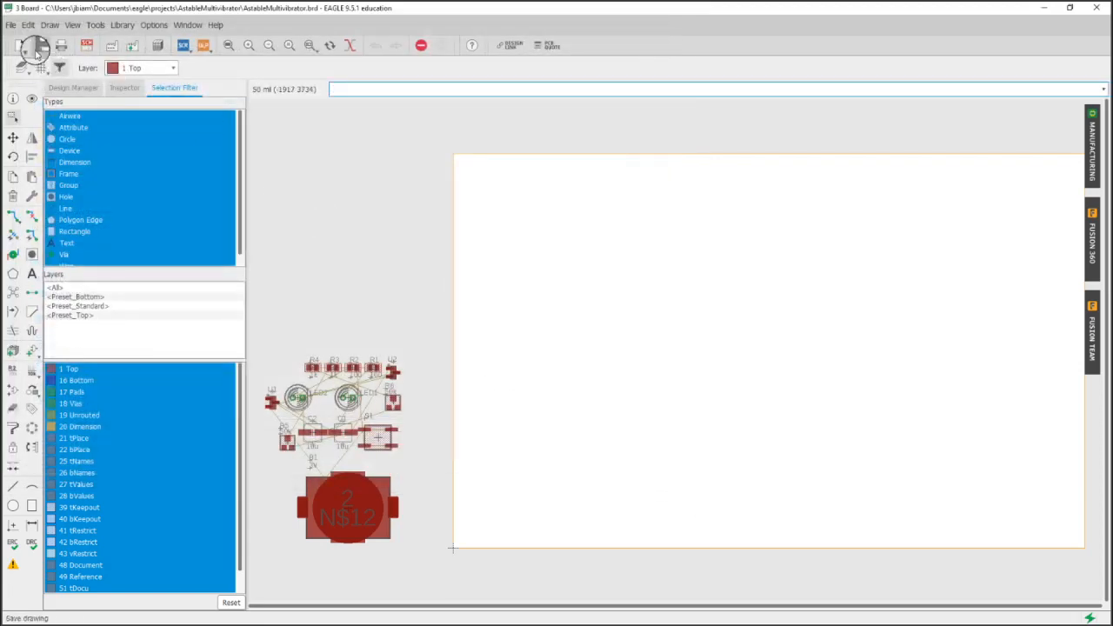
{"action": "left_click", "coordinate": [42, 45]}
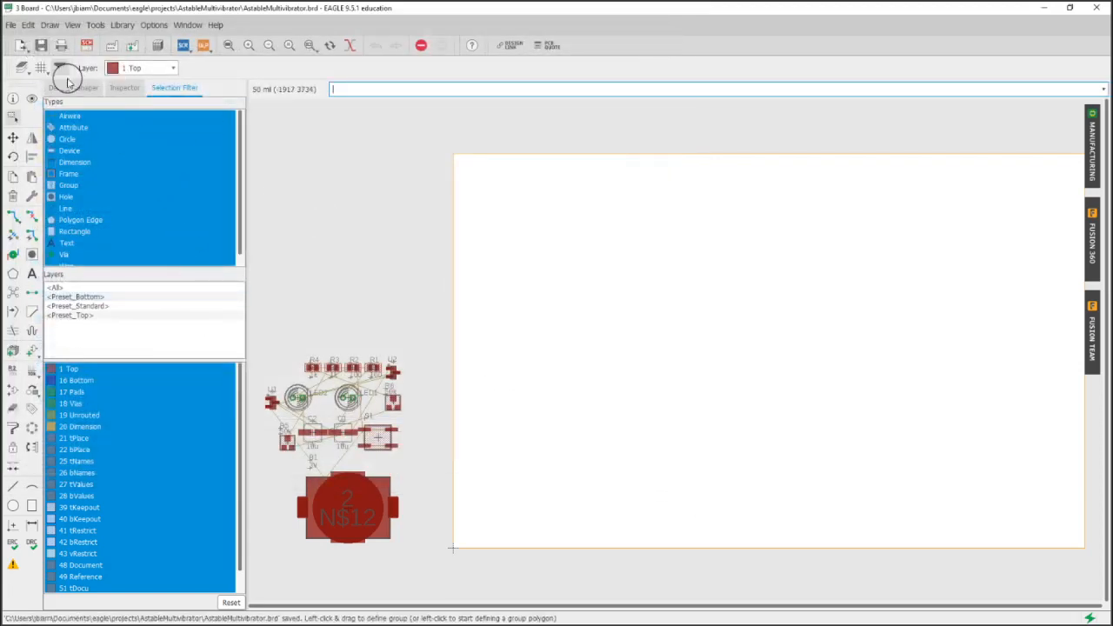
- Set the board grid to millimetre units with a 0.3 mm step size
{"action": "left_click", "coordinate": [40, 68]}
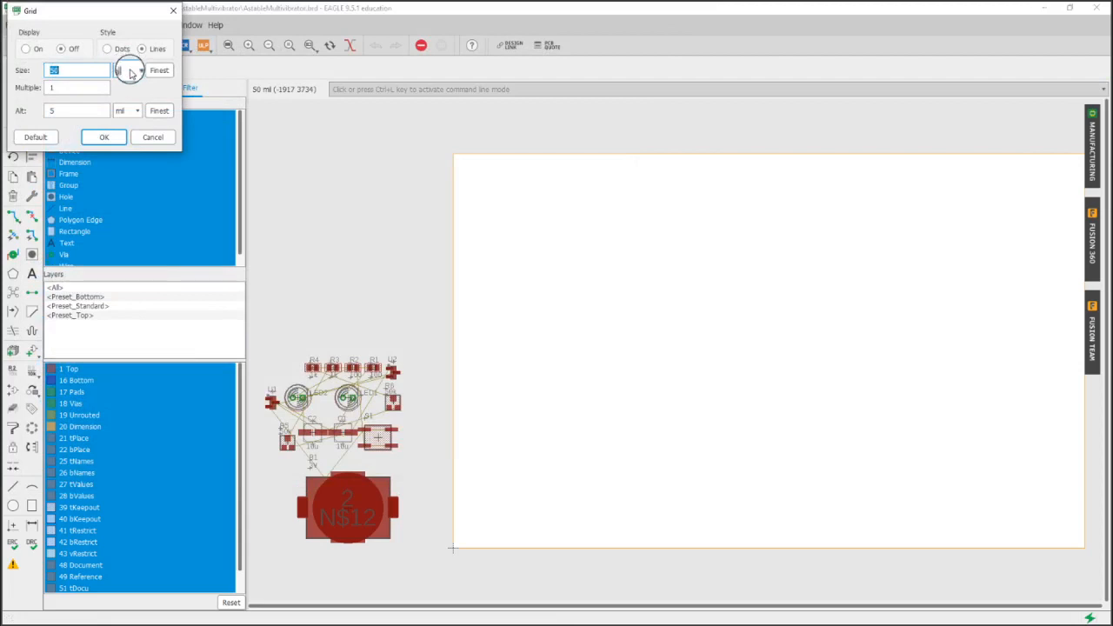
{"action": "left_click", "coordinate": [125, 70]}
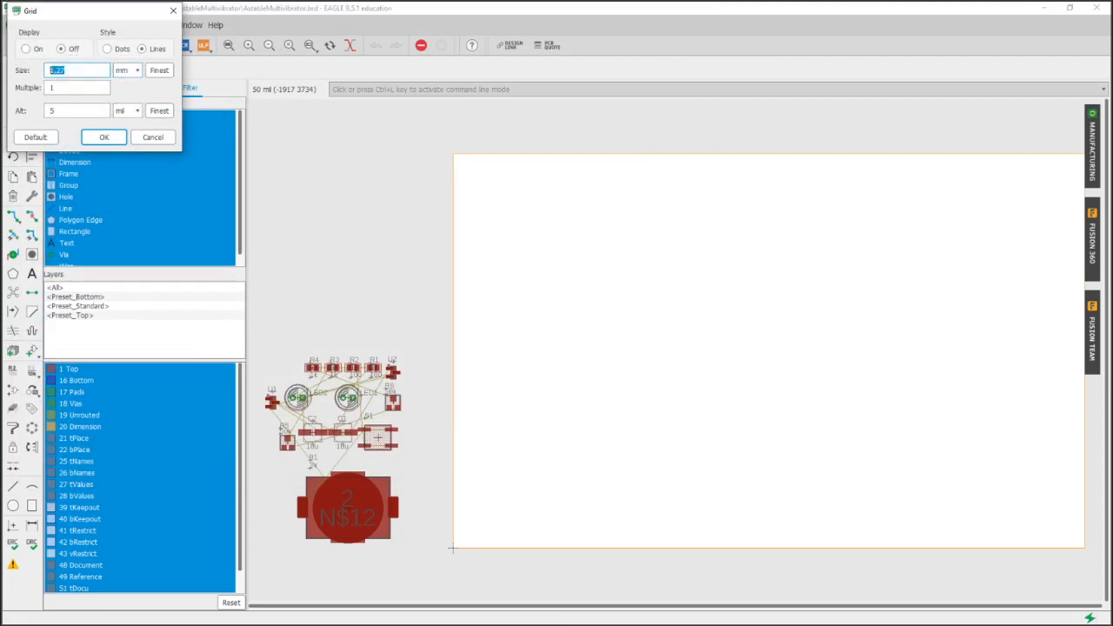
{"action": "type", "text": "0.3"}
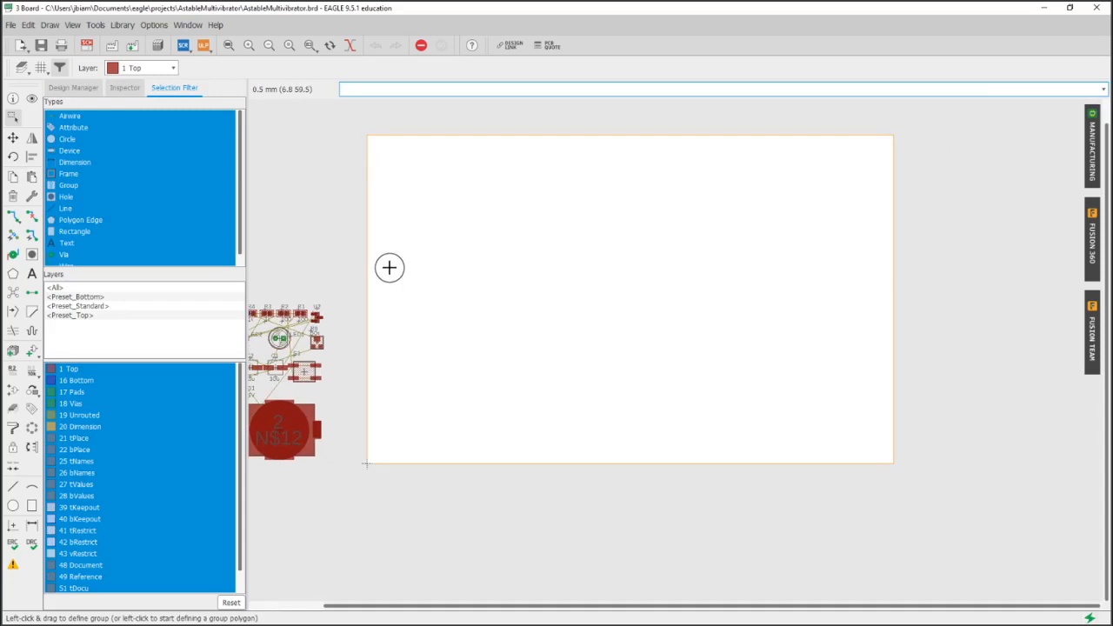
{"action": "mouse_move", "coordinate": [191, 156]}
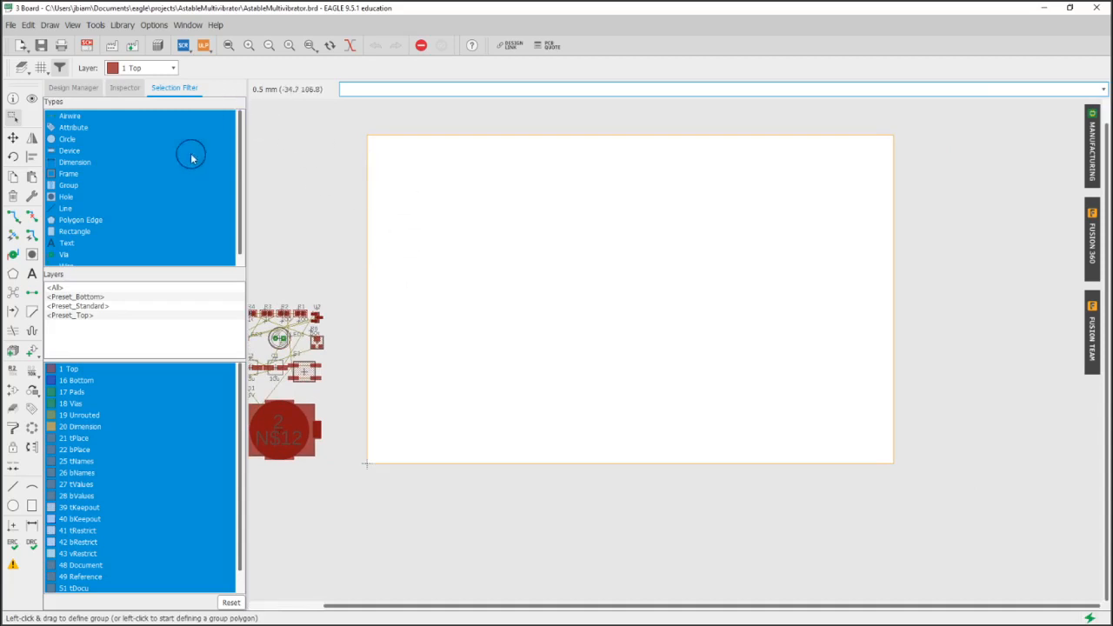
{"action": "mouse_move", "coordinate": [209, 263]}
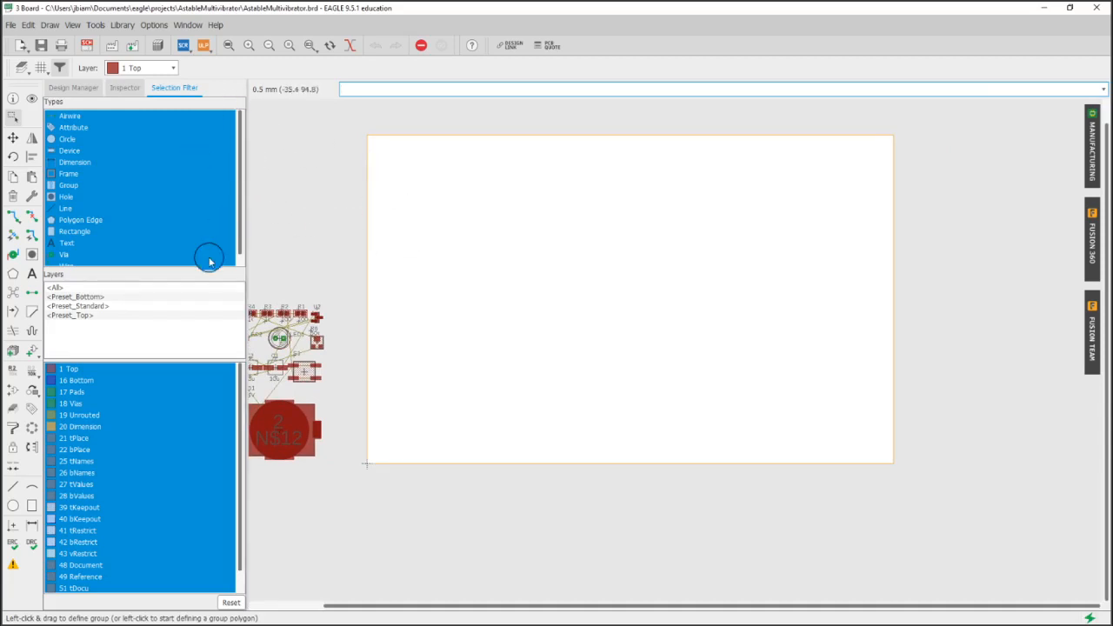
- Make layer 20 Dimension active and give it a darker colour instead of orange
{"action": "left_click", "coordinate": [172, 68]}
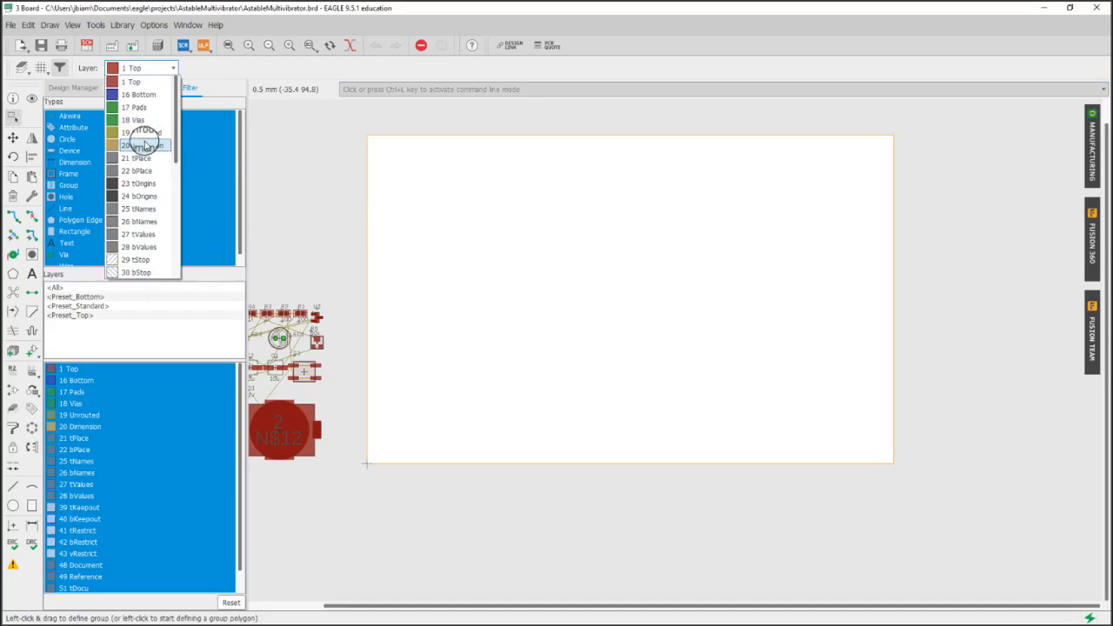
{"action": "left_click", "coordinate": [142, 144]}
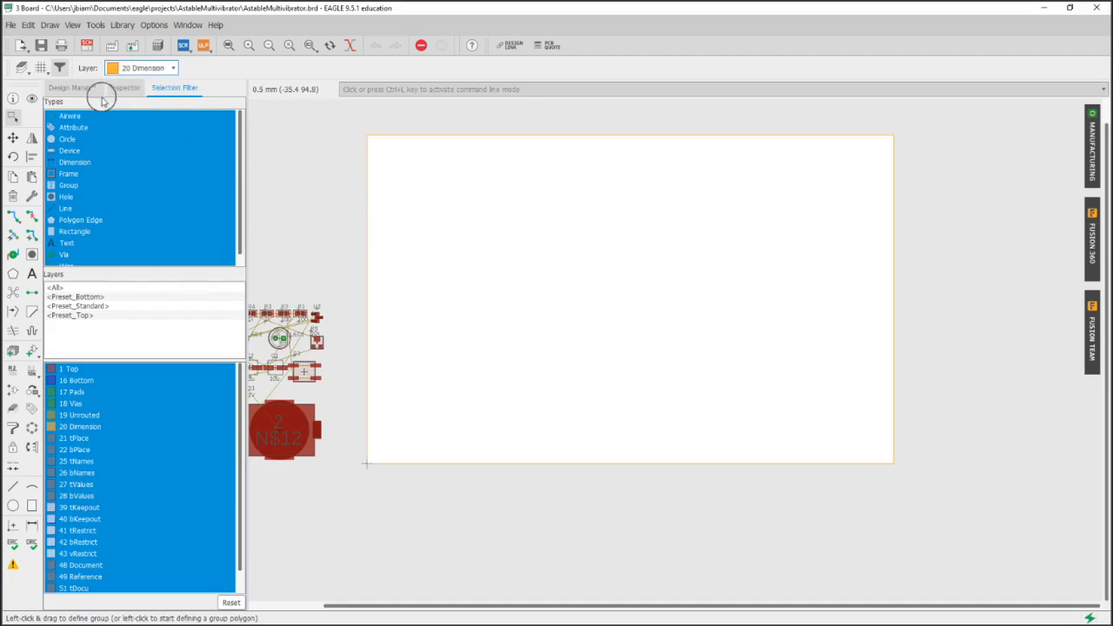
{"action": "mouse_move", "coordinate": [22, 68]}
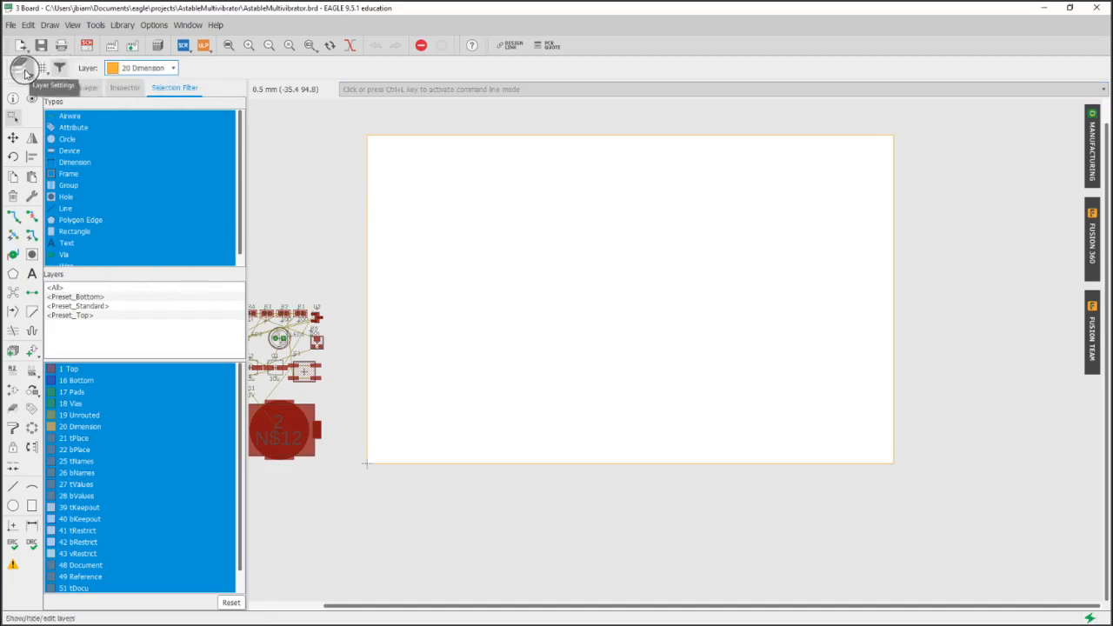
{"action": "left_click", "coordinate": [25, 68]}
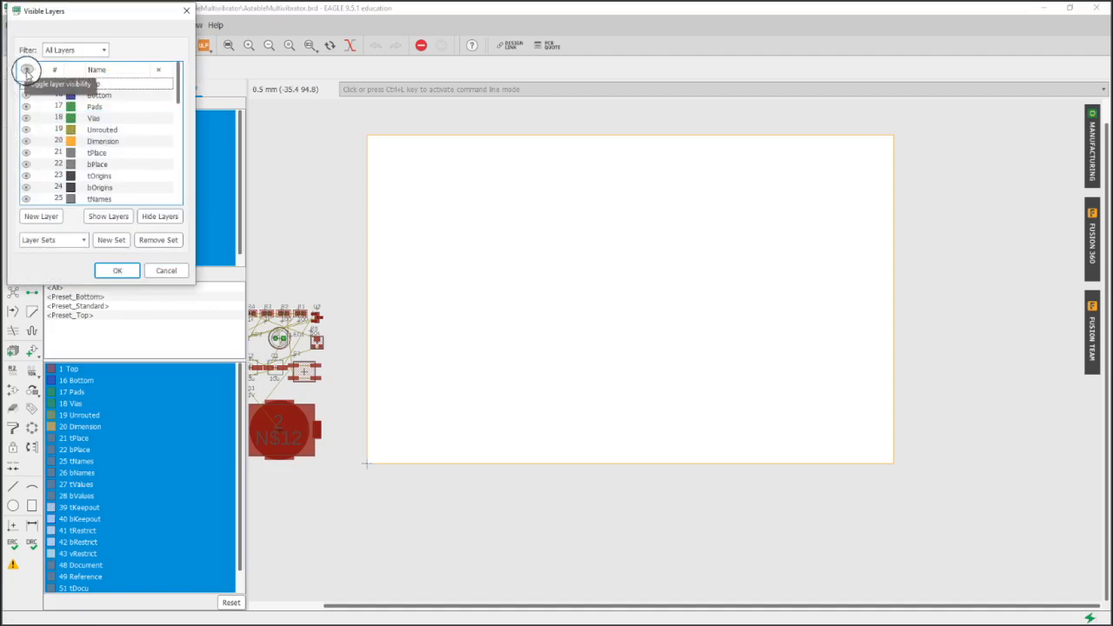
{"action": "double_click", "coordinate": [103, 141]}
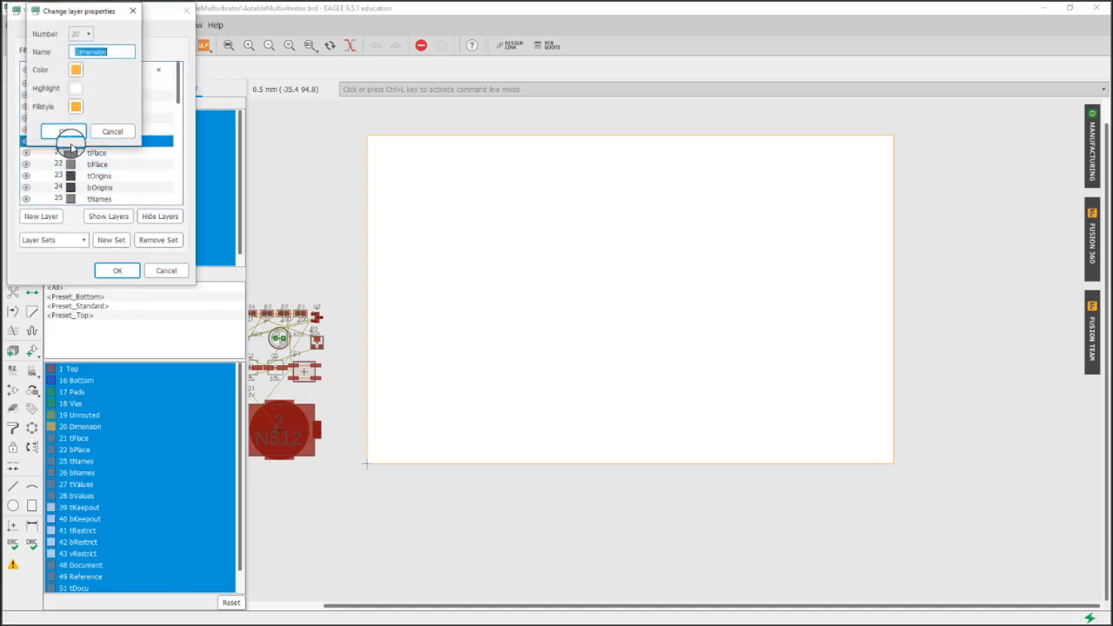
{"action": "left_click", "coordinate": [77, 70]}
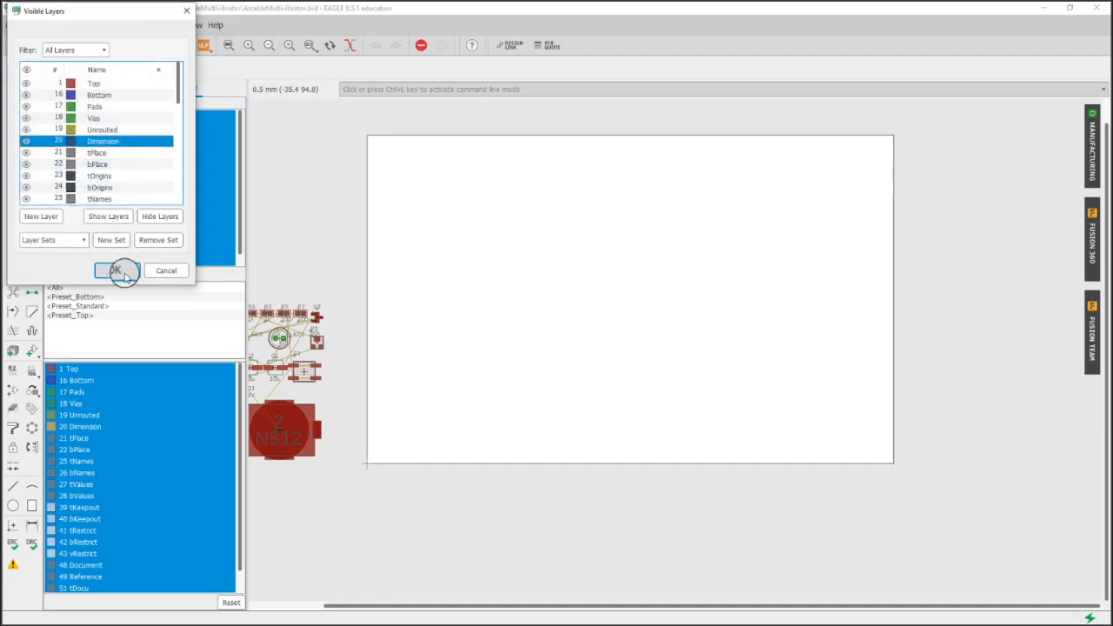
{"action": "left_click", "coordinate": [115, 271]}
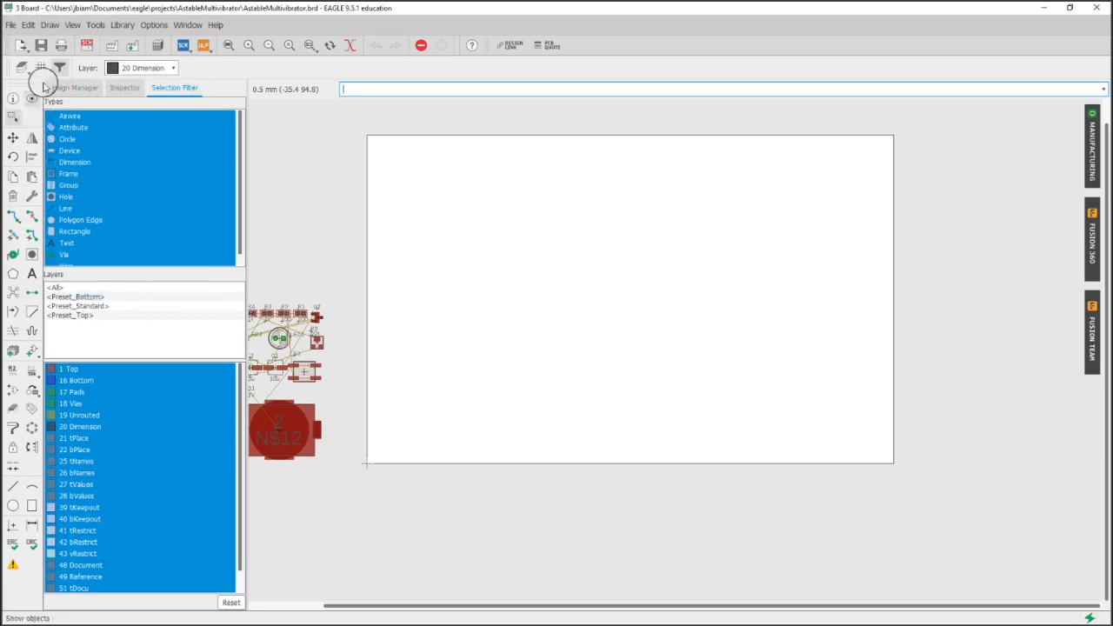
- Start a dimension annotation at the board outline's bottom-left corner
{"action": "left_click", "coordinate": [42, 68]}
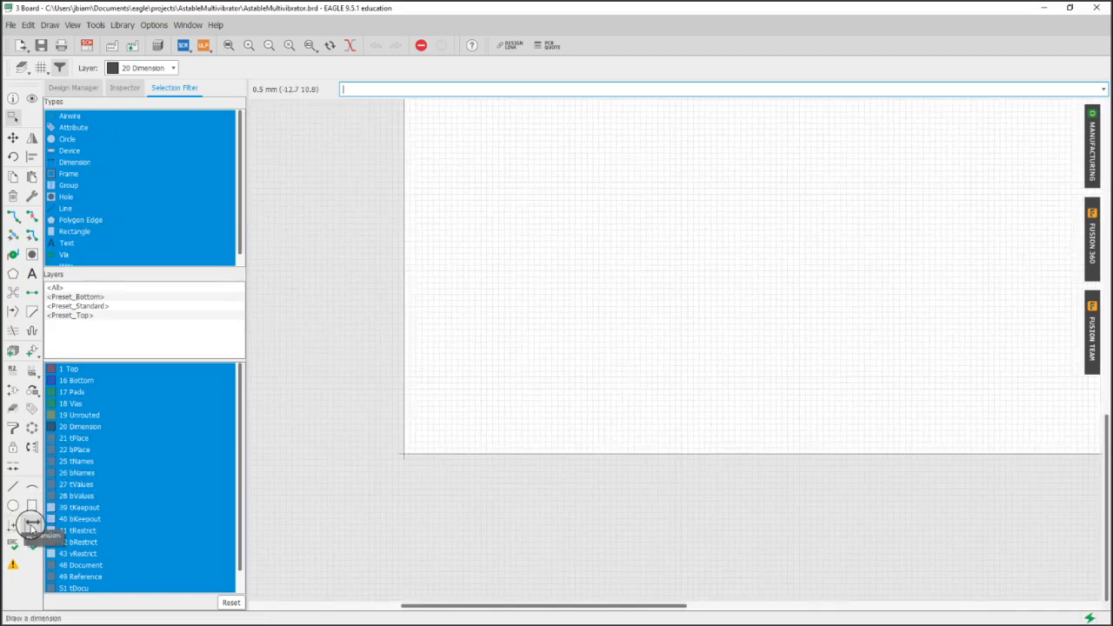
{"action": "left_click", "coordinate": [31, 525]}
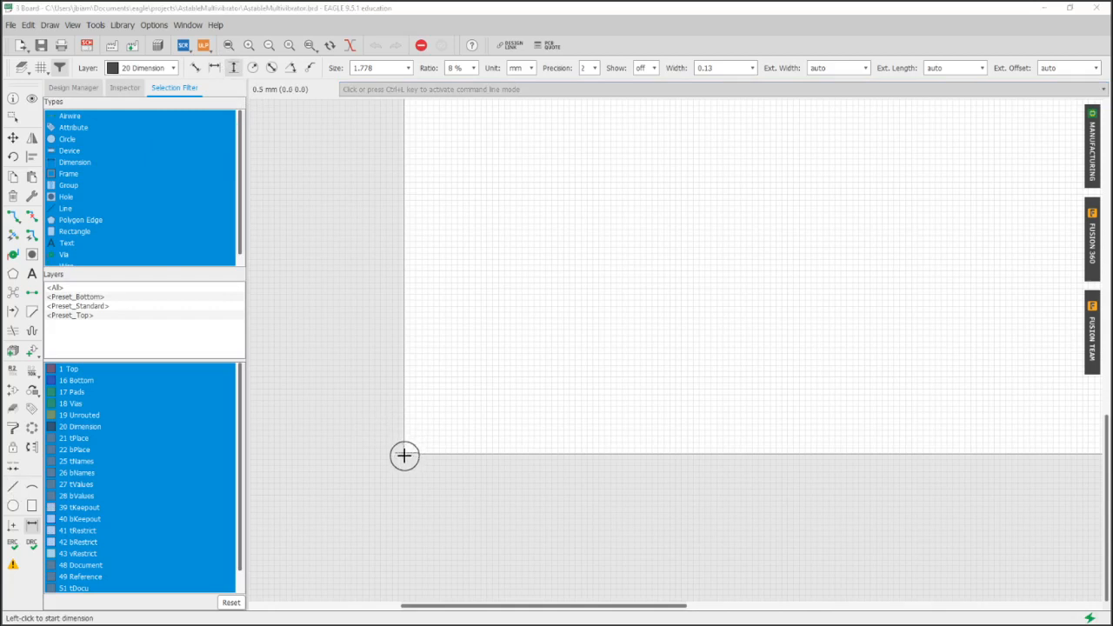
{"action": "mouse_move", "coordinate": [400, 451]}
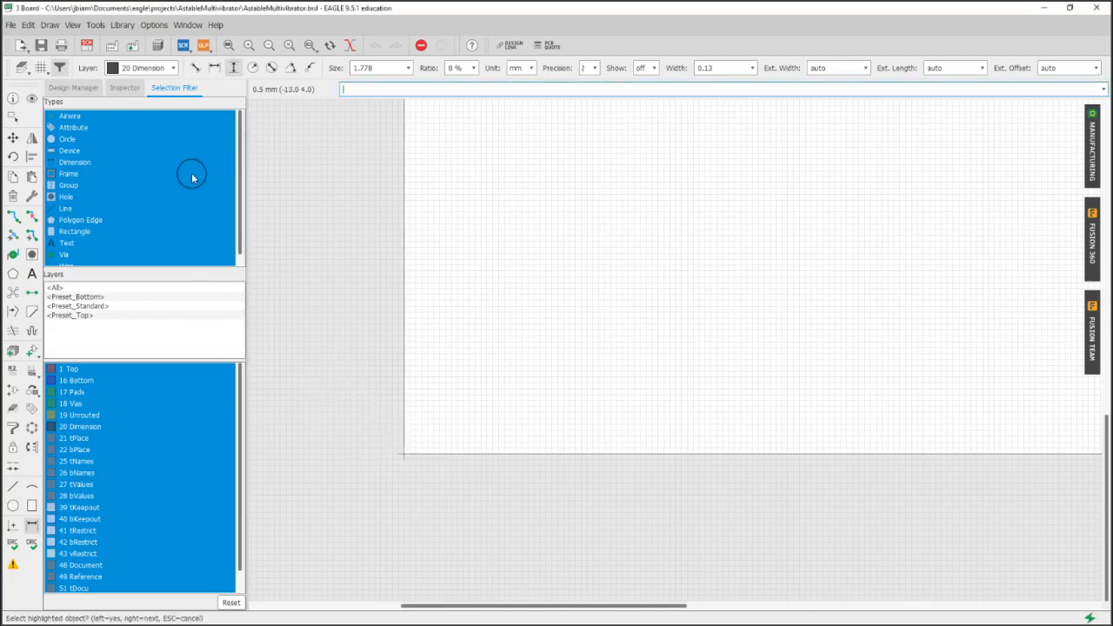
{"action": "mouse_move", "coordinate": [404, 455]}
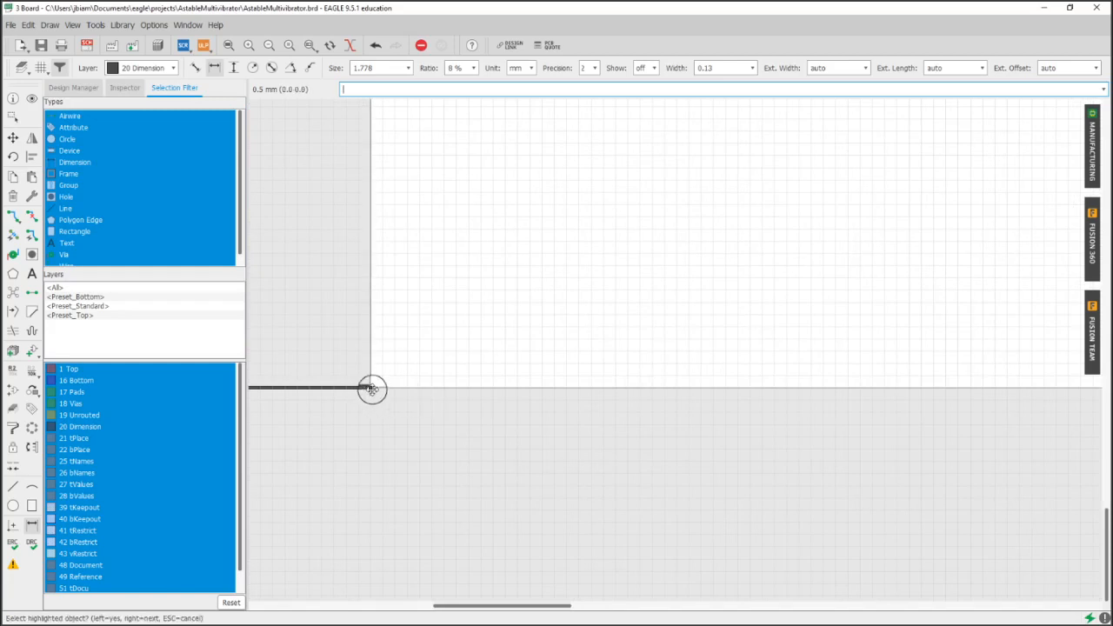
- Place a 55.00 mm vertical dimension alongside the board outline's left edge
{"action": "left_click", "coordinate": [372, 390]}
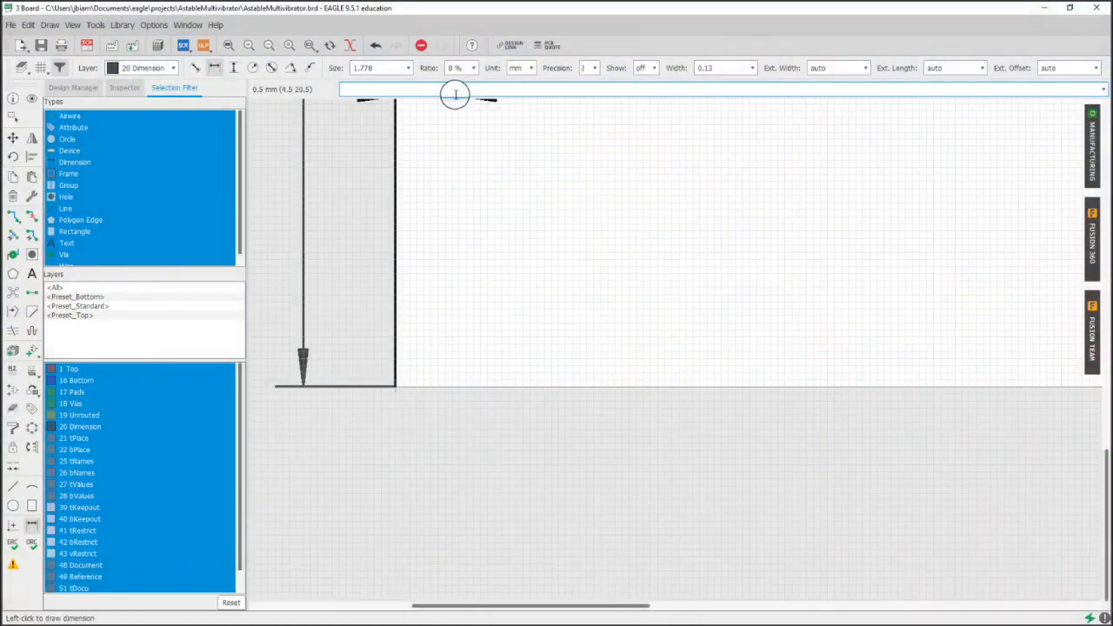
{"action": "type", "text": "(35 0"}
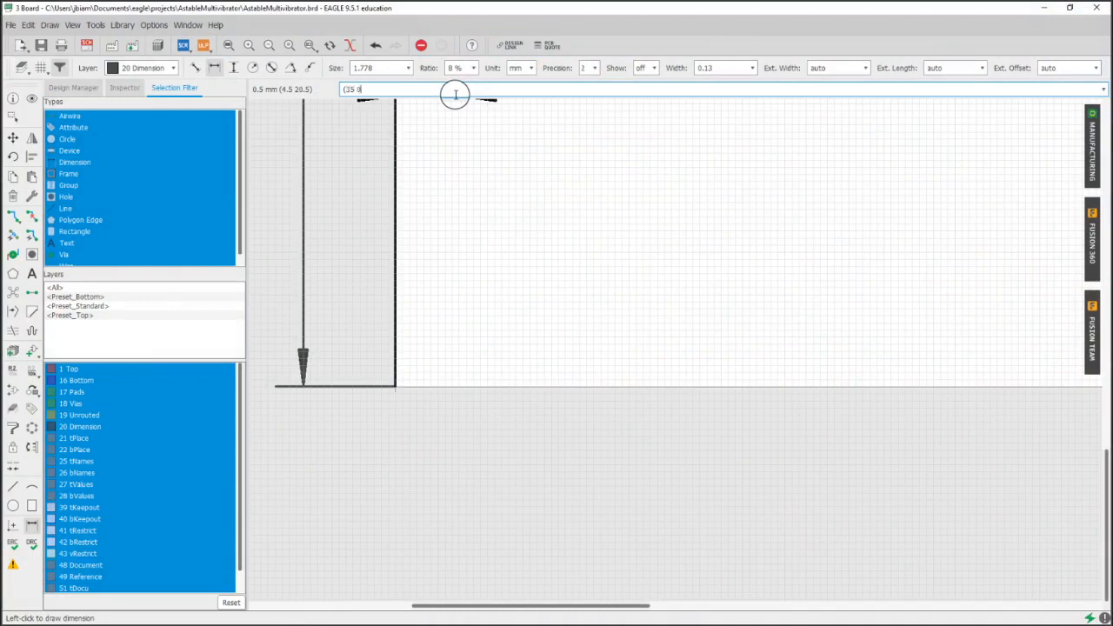
{"action": "left_click", "coordinate": [887, 372]}
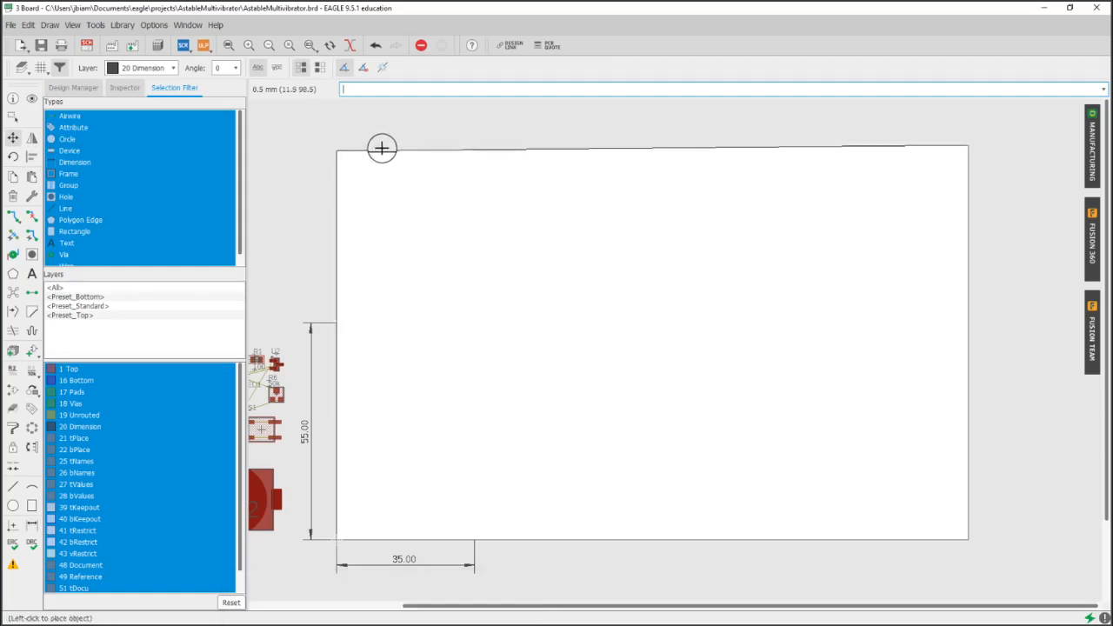
{"action": "mouse_move", "coordinate": [687, 146]}
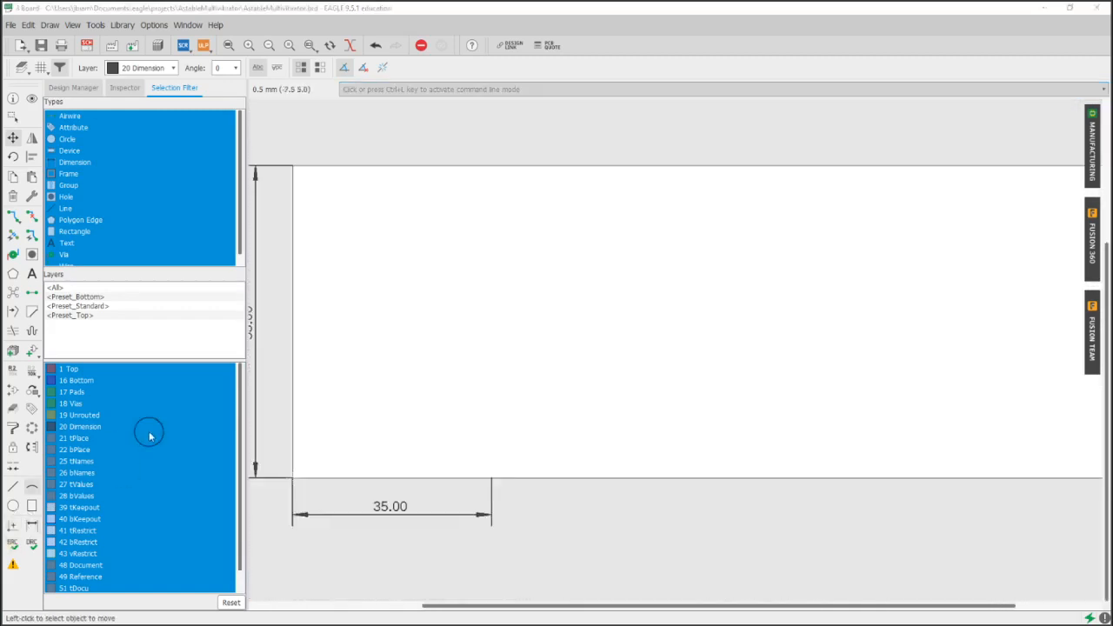
{"action": "mouse_move", "coordinate": [706, 317]}
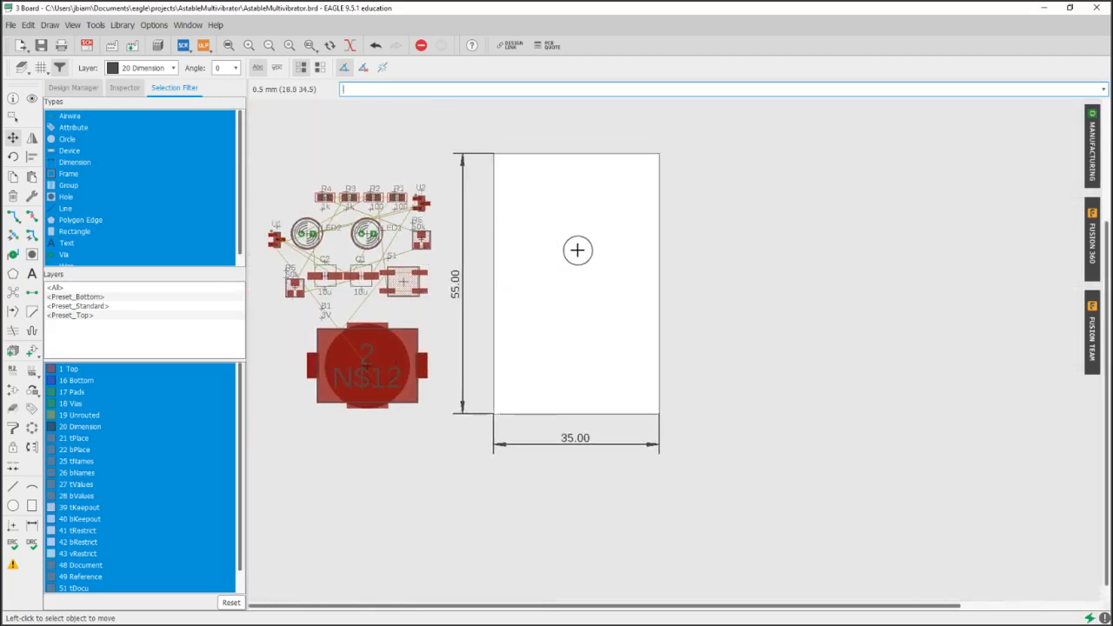
{"action": "mouse_move", "coordinate": [566, 245]}
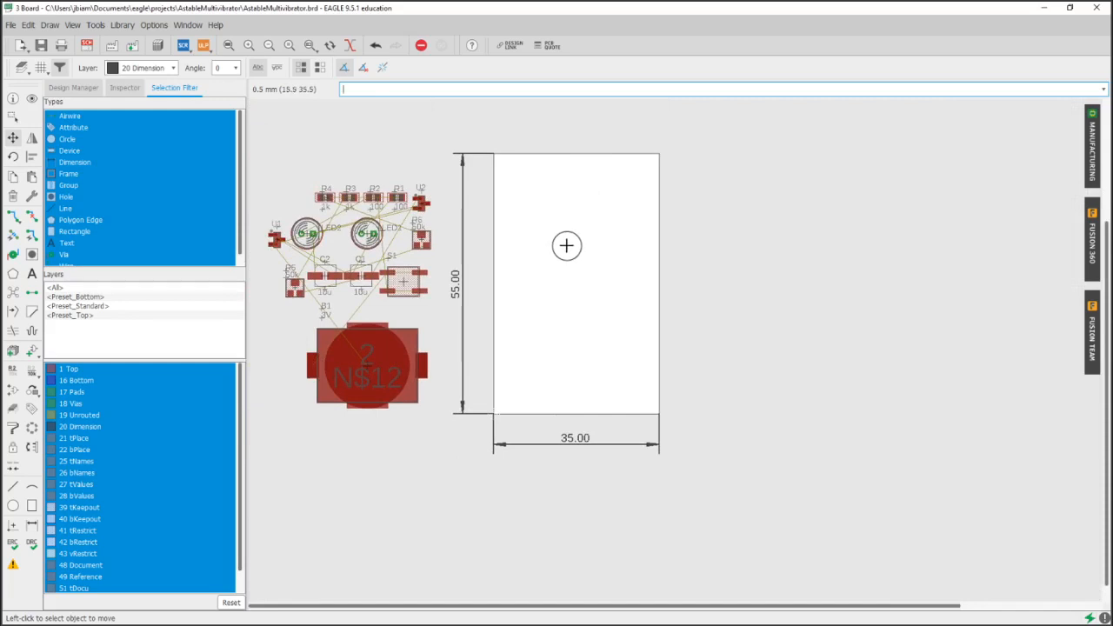
- Move the outline edges so the board measures 35 x 55 mm
{"action": "left_click", "coordinate": [42, 45]}
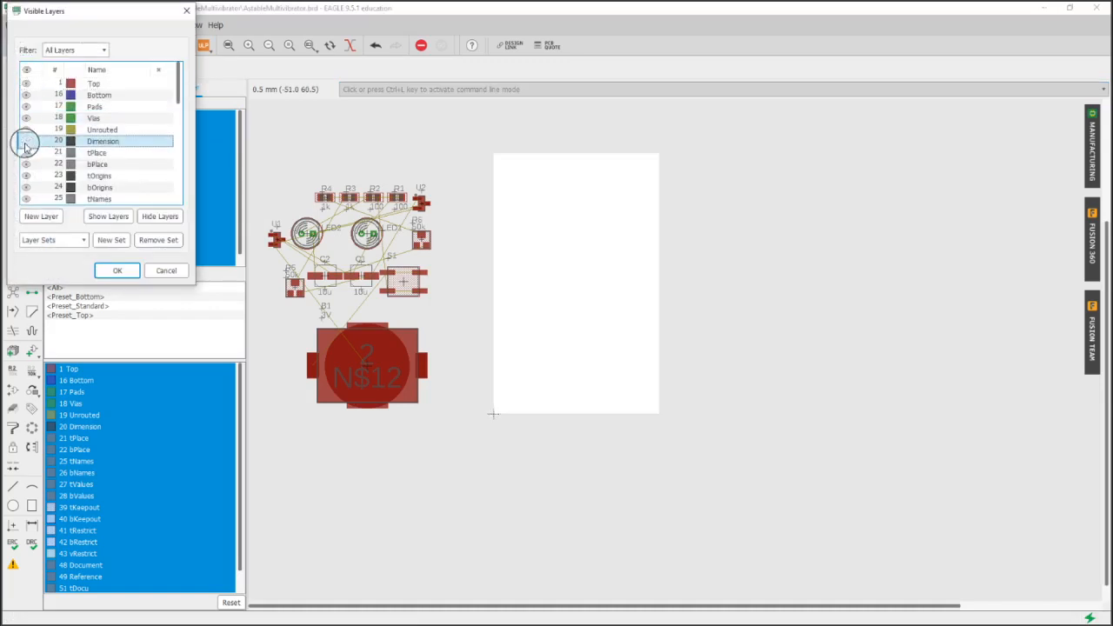
- Hide the Dimension layer, then show it again so the annotations reappear
{"action": "left_click", "coordinate": [26, 153]}
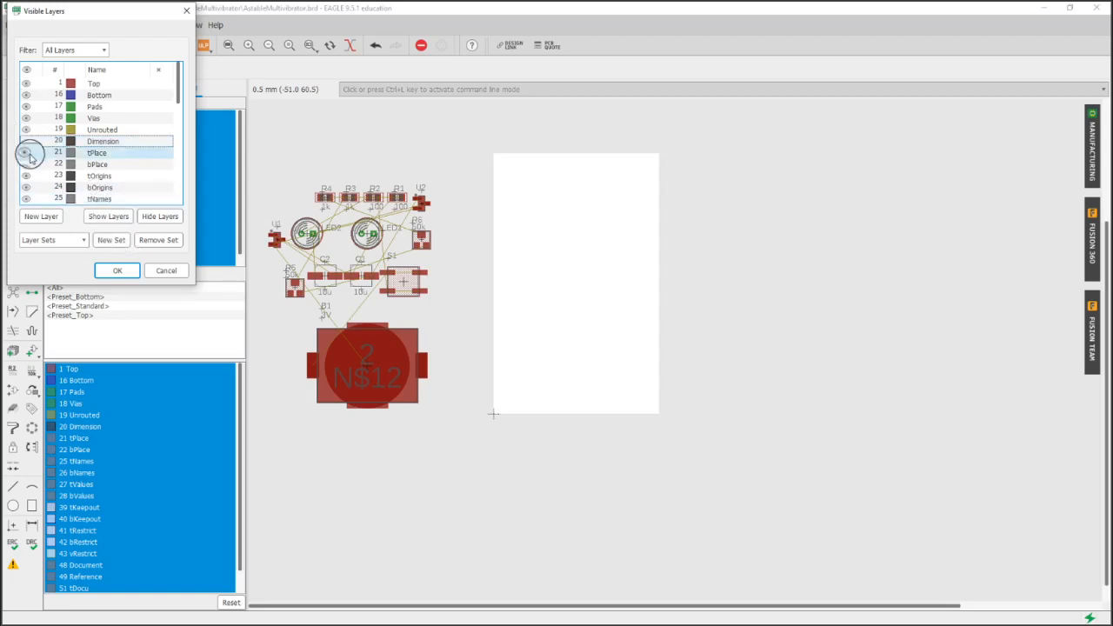
{"action": "left_click", "coordinate": [26, 140]}
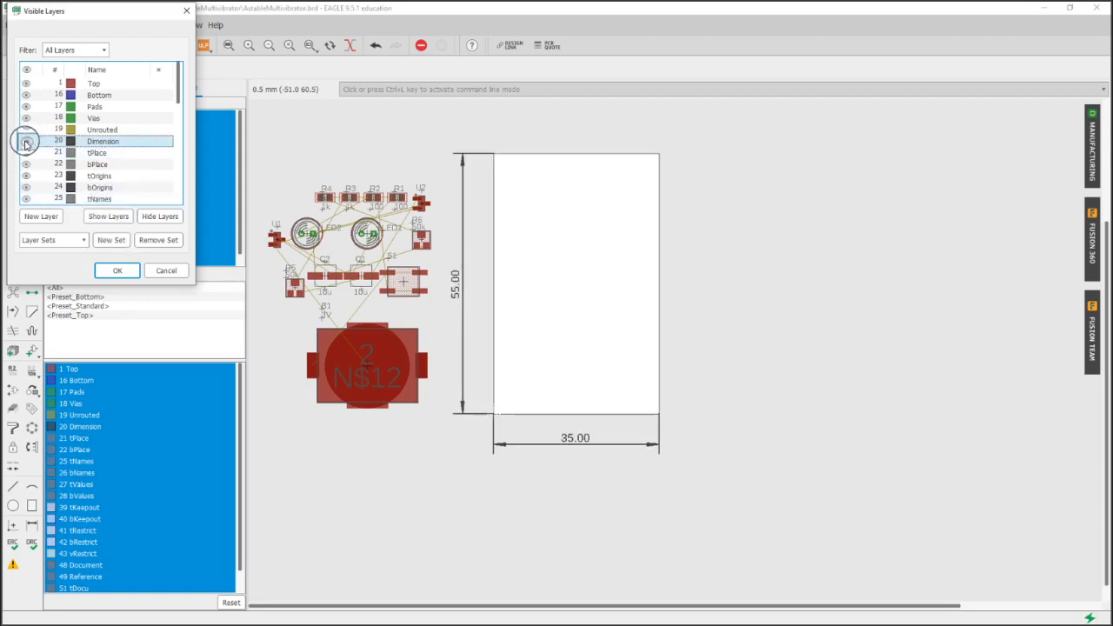